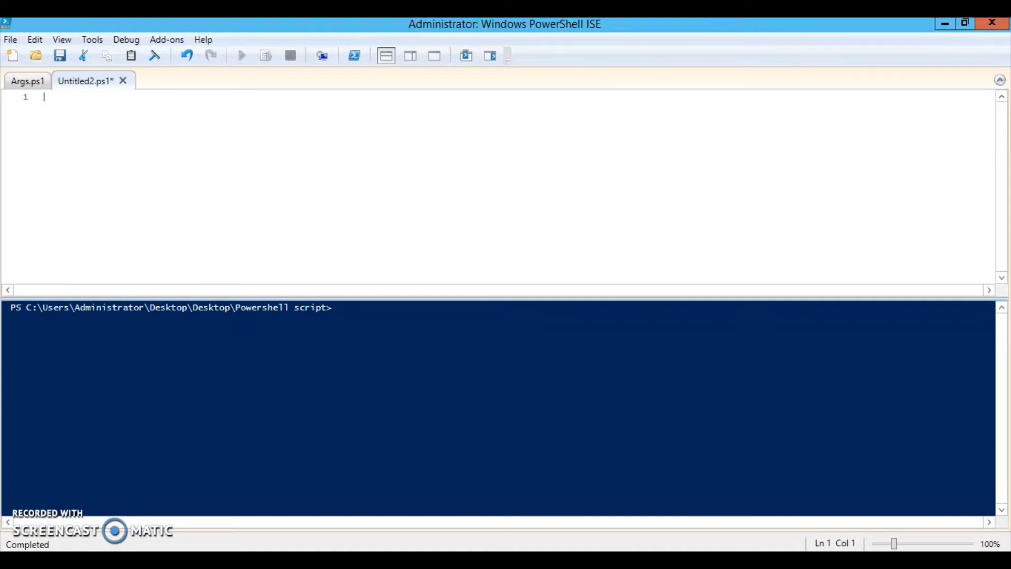
Write Param($name,$number) on line 1 of Untitled2.ps1 and start a new line.
type("Param(")
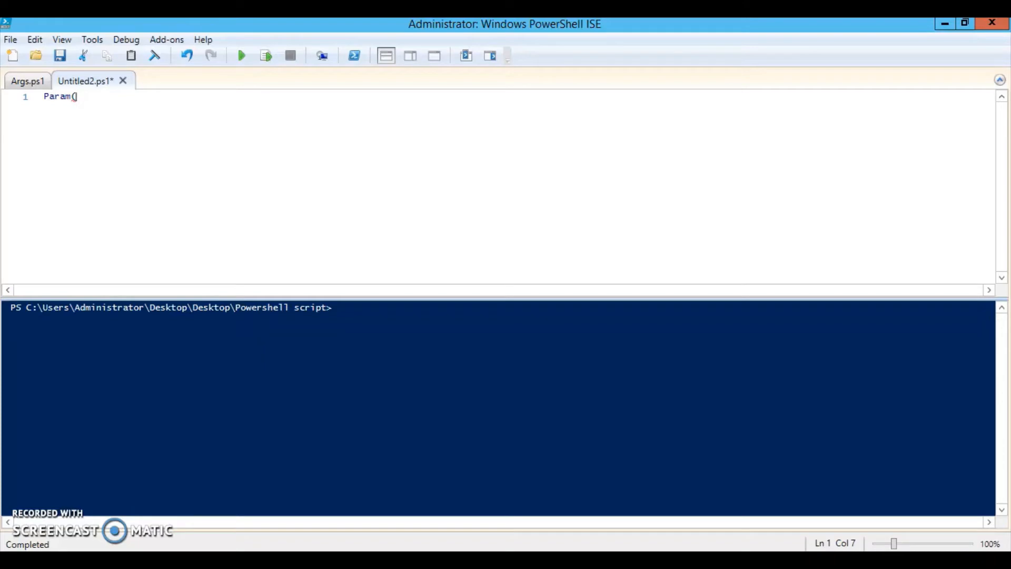
type("$nam")
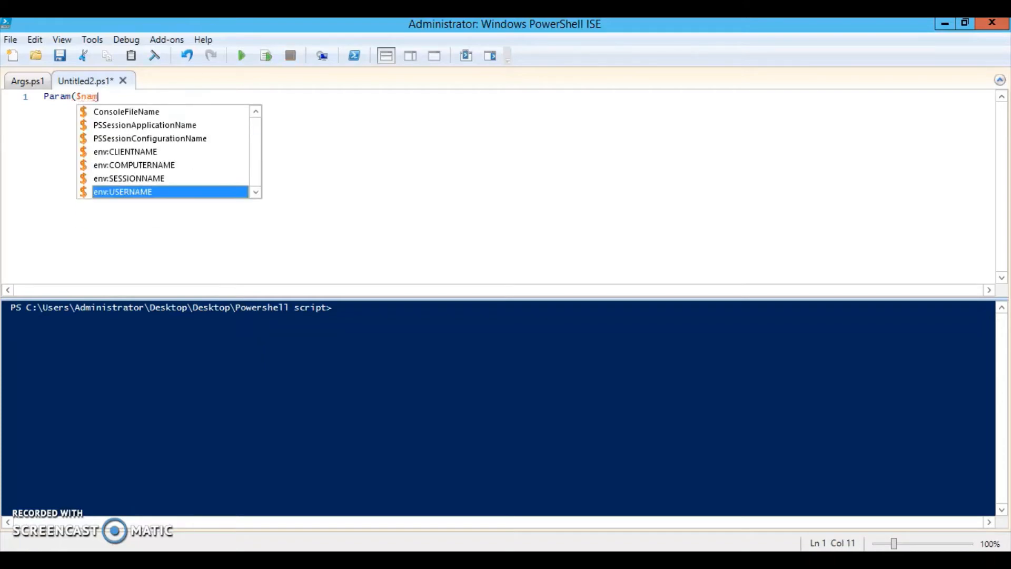
type("e")
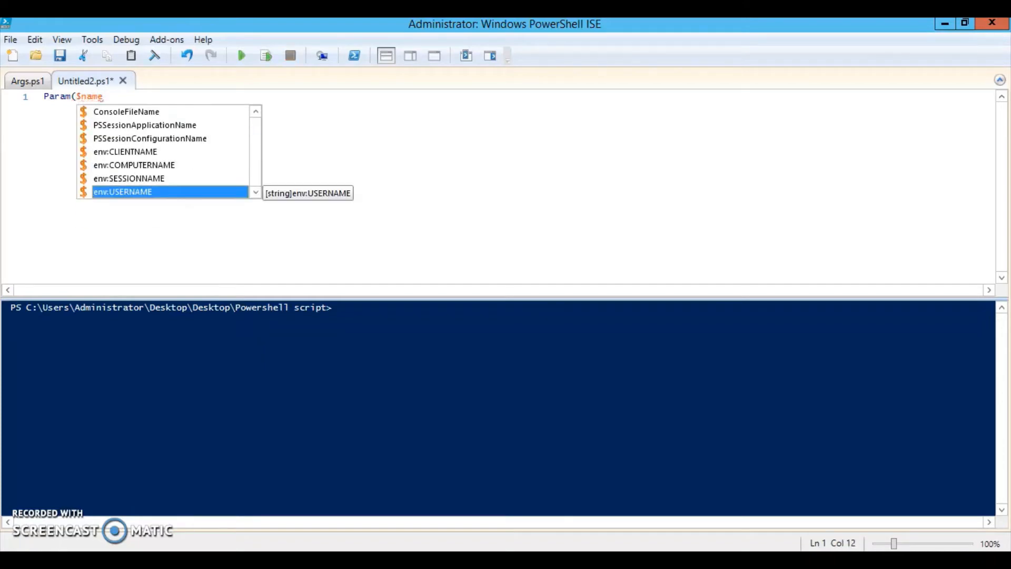
type(", $n")
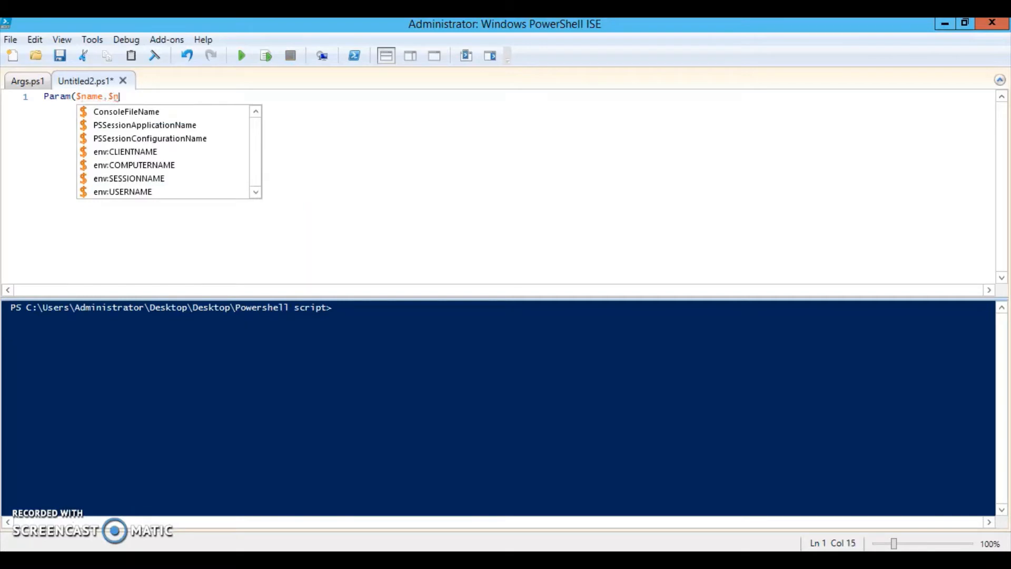
type("umber)")
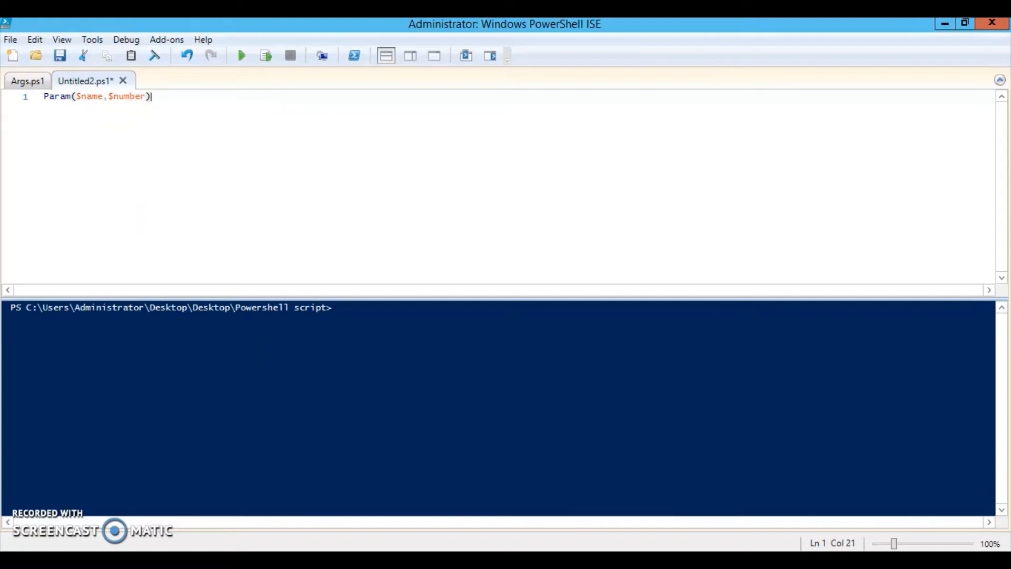
key("Enter")
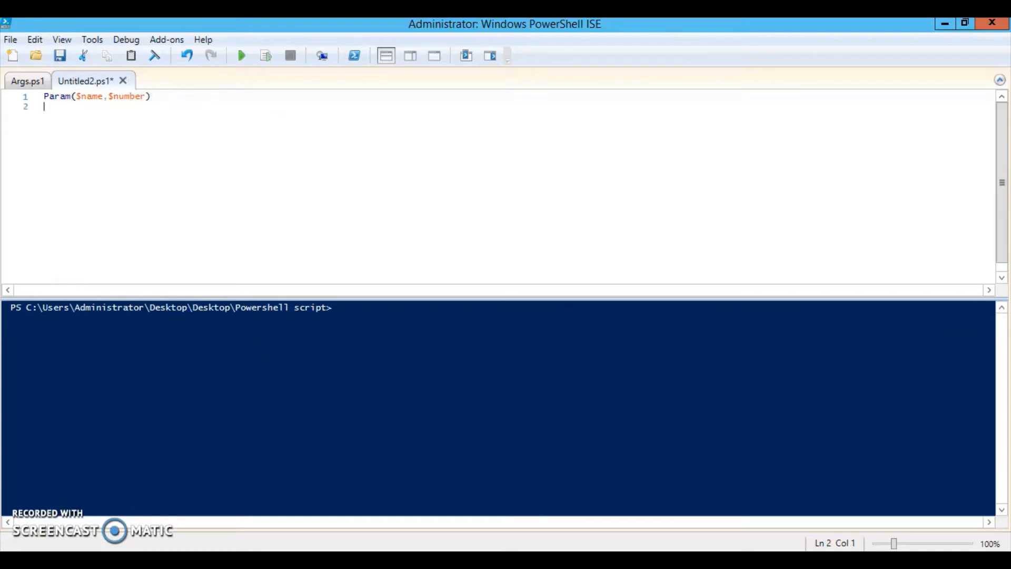
Add the line Write-Host "Your Name is $name" to the script.
type("Writ")
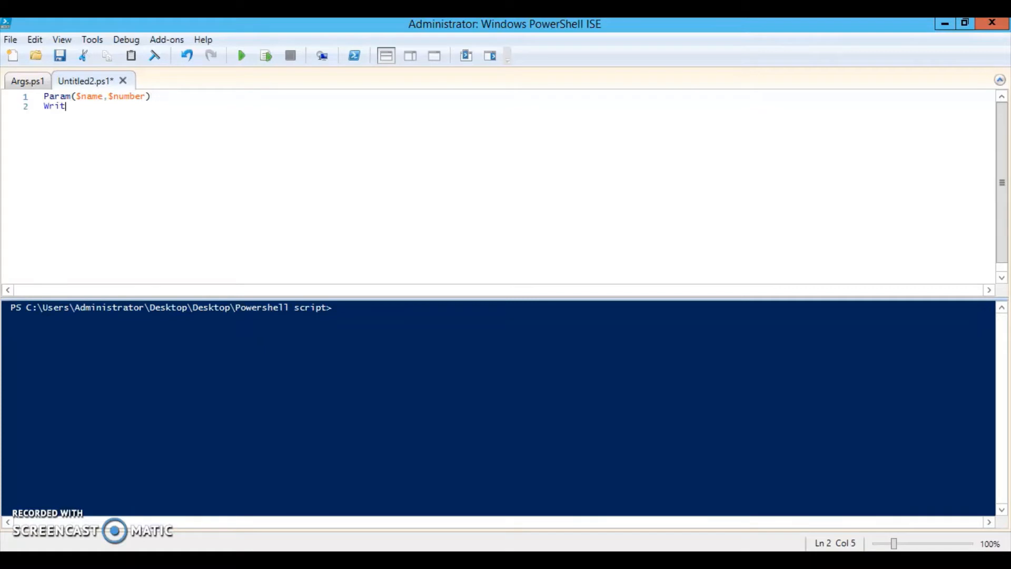
type("e-h")
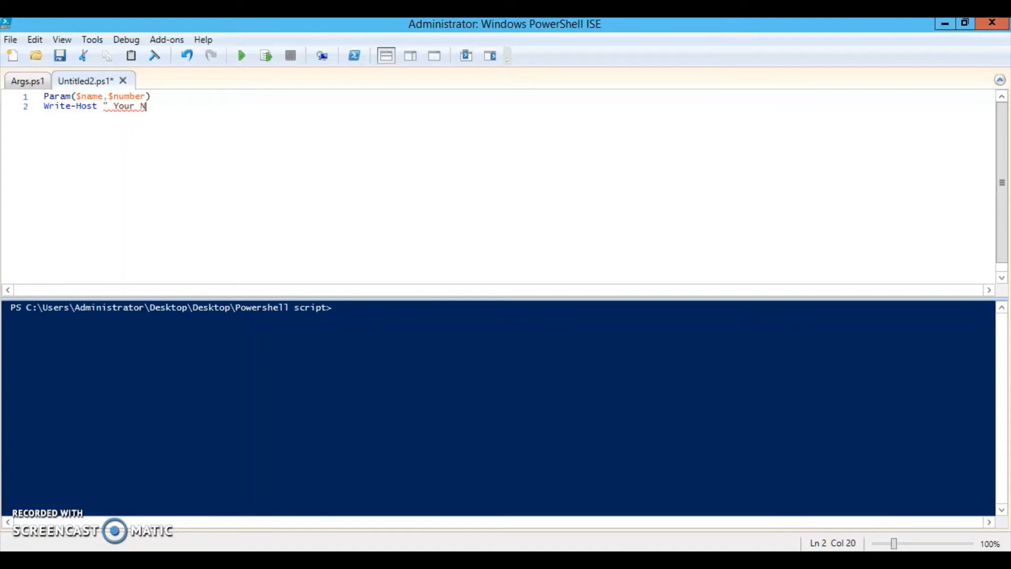
type("ame is $n")
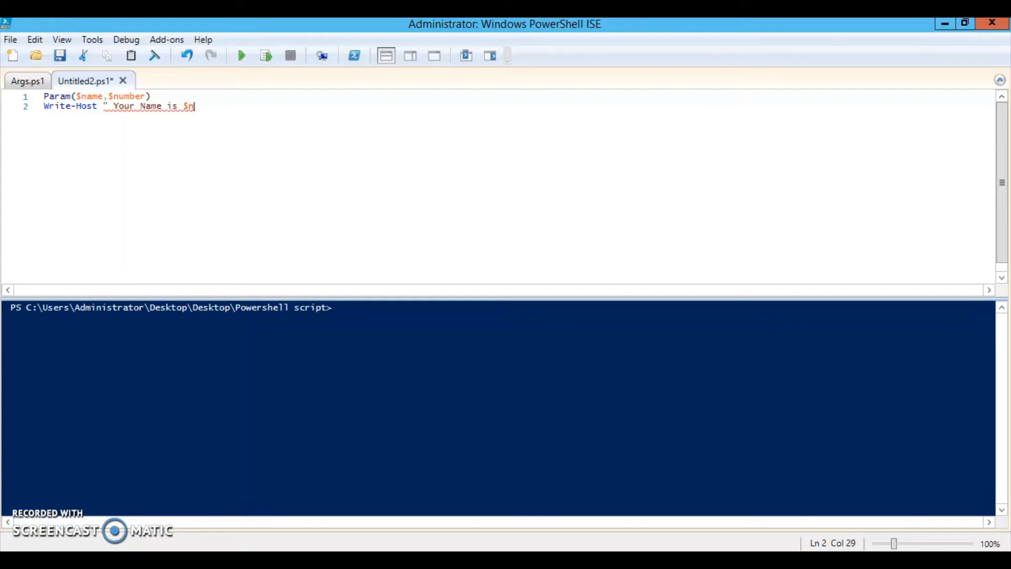
type("ame\"")
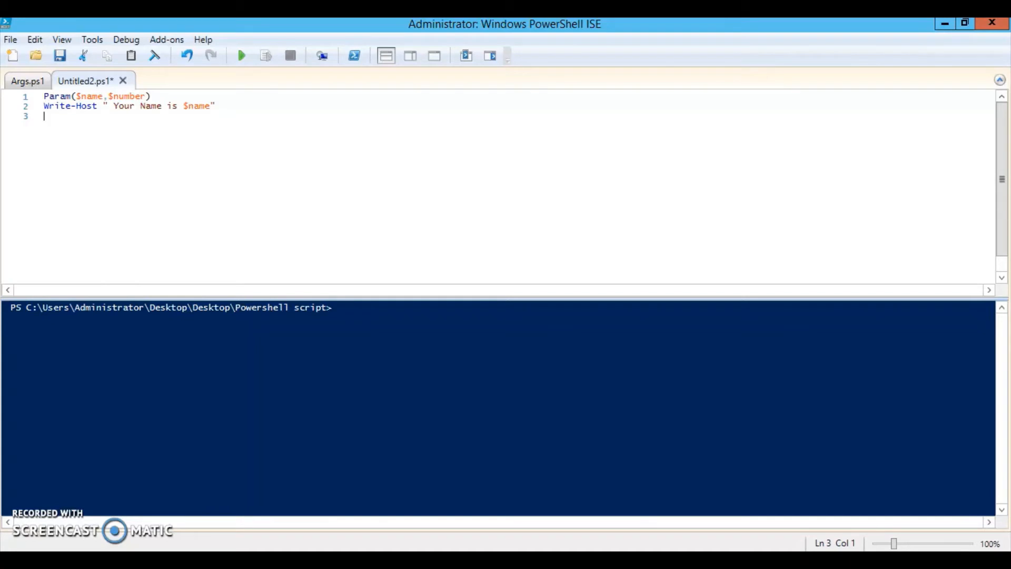
Add the line Write-Host "Your Number is $number" to the script.
type("Wri")
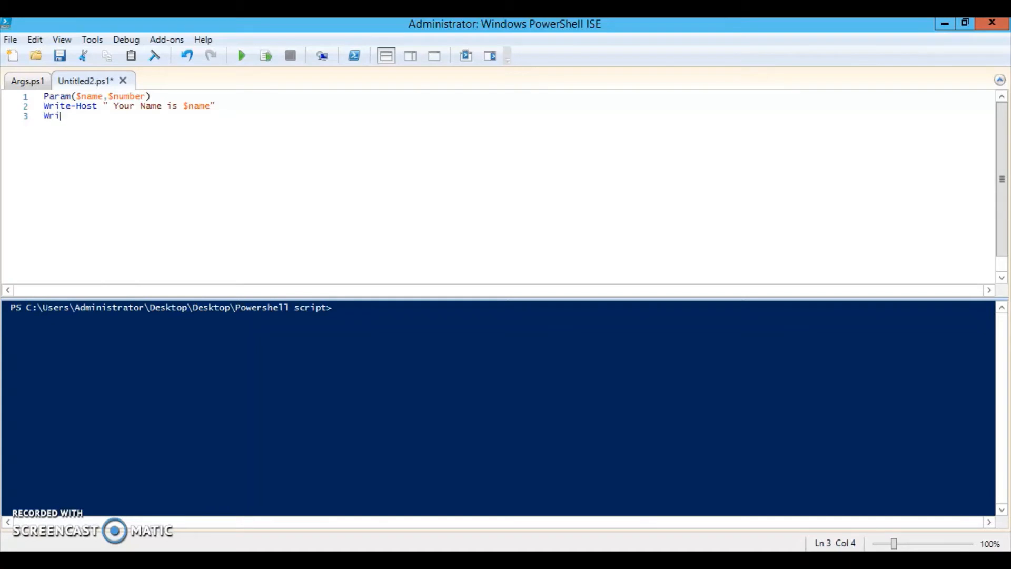
type("te")
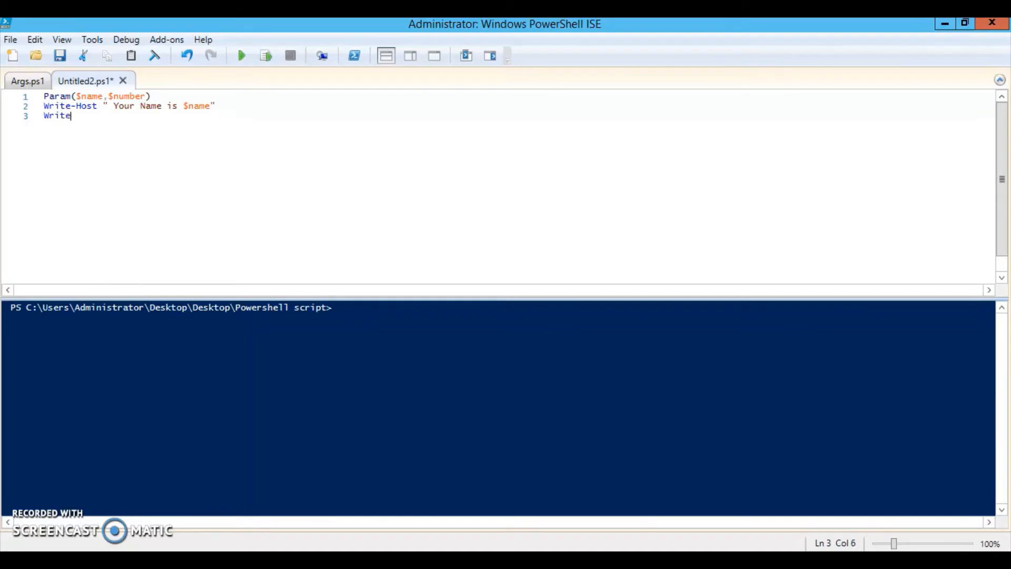
type("-Host")
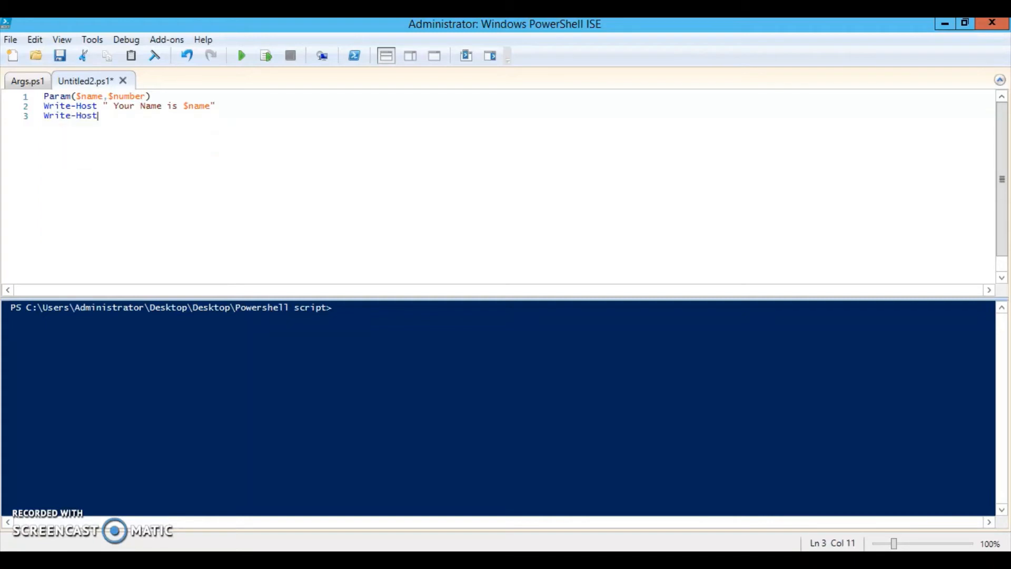
type("\"Y")
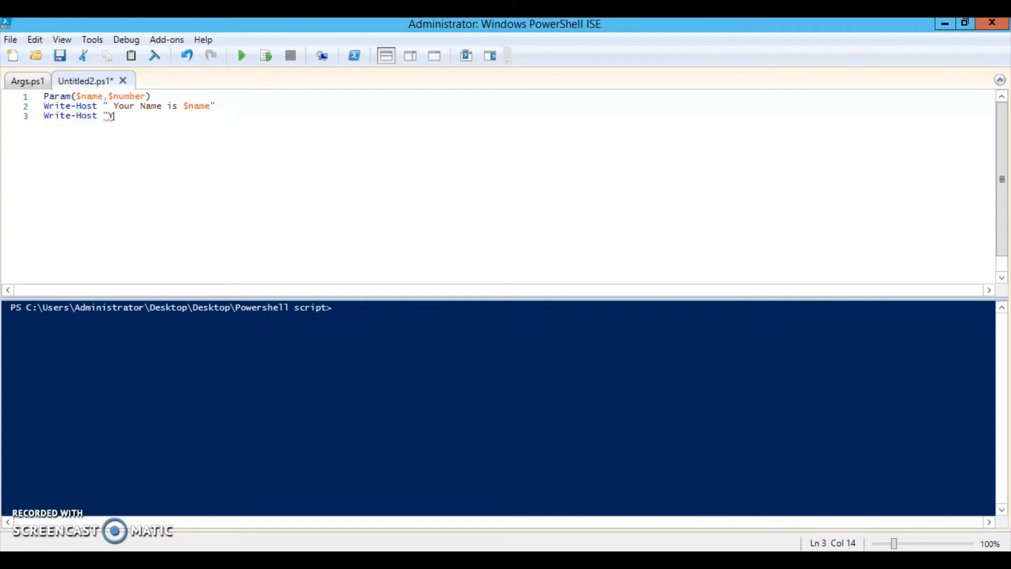
type("our")
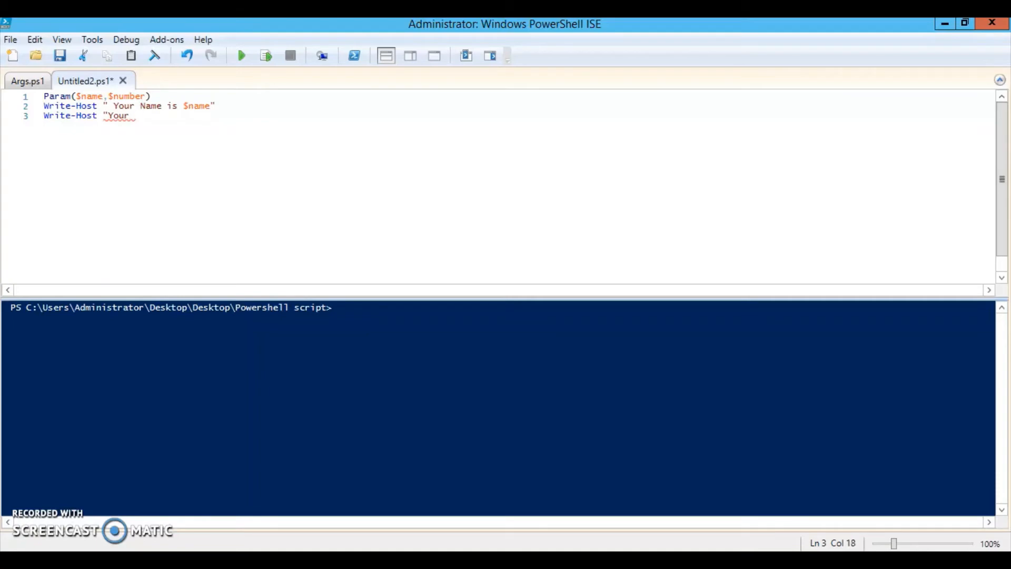
type("Number is")
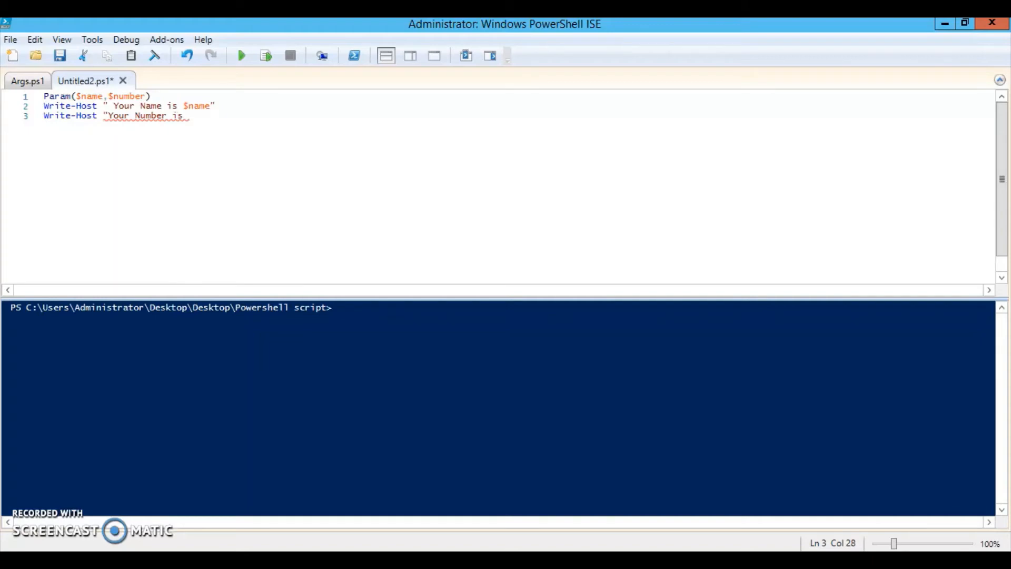
type("$number\"")
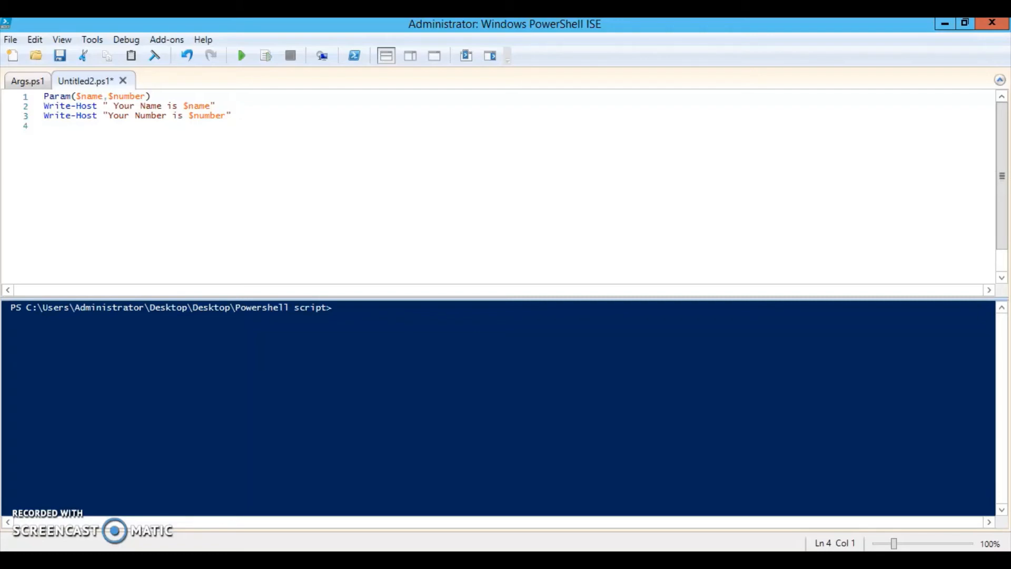
left_click(59, 55)
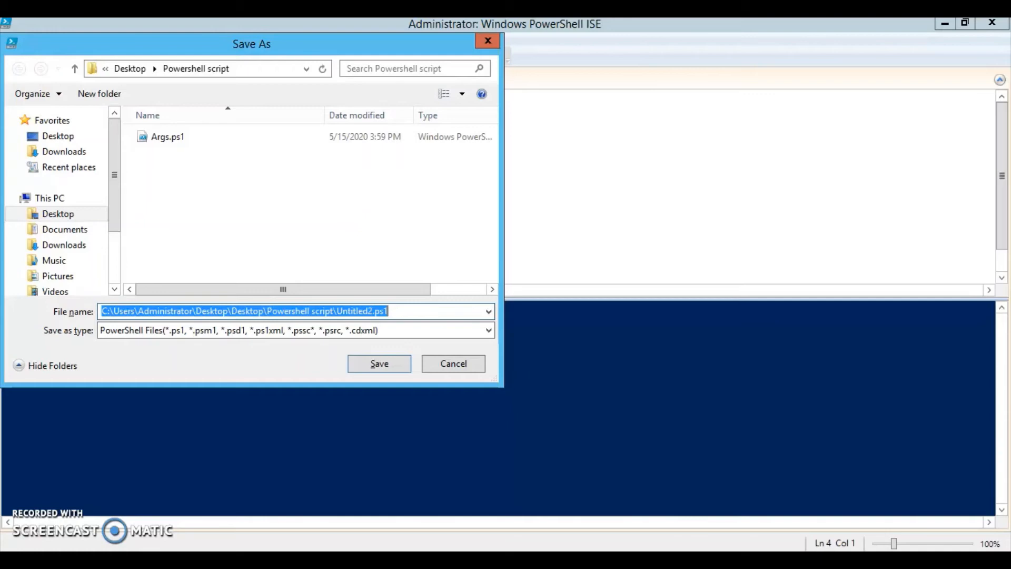
Save the script as Param.ps1 in the Powershell script folder.
type("Param.p")
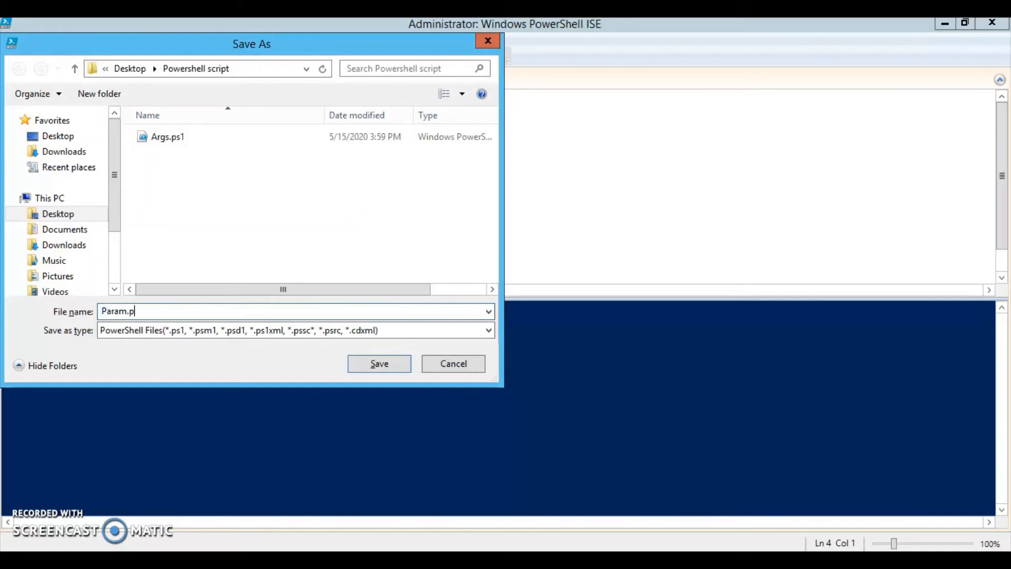
type("s1")
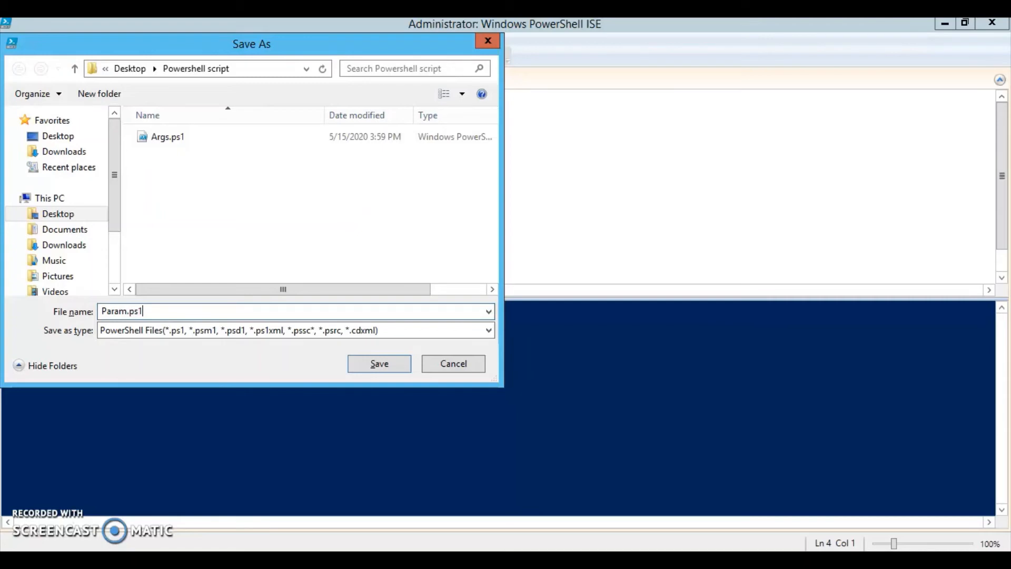
left_click(378, 362)
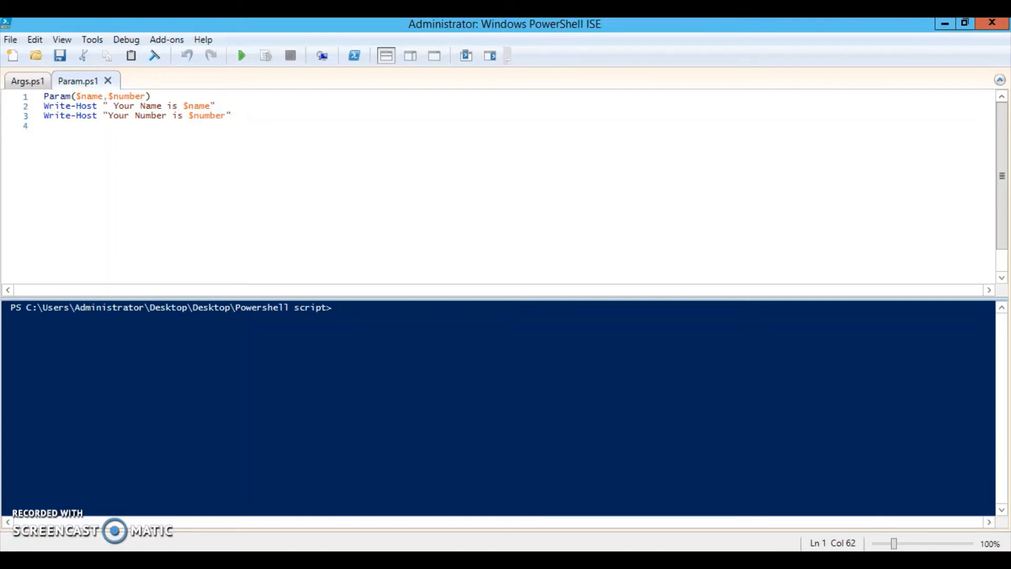
Run .\Param.ps1 "Appunny" "1234" from the console to print the name and number.
type("p")
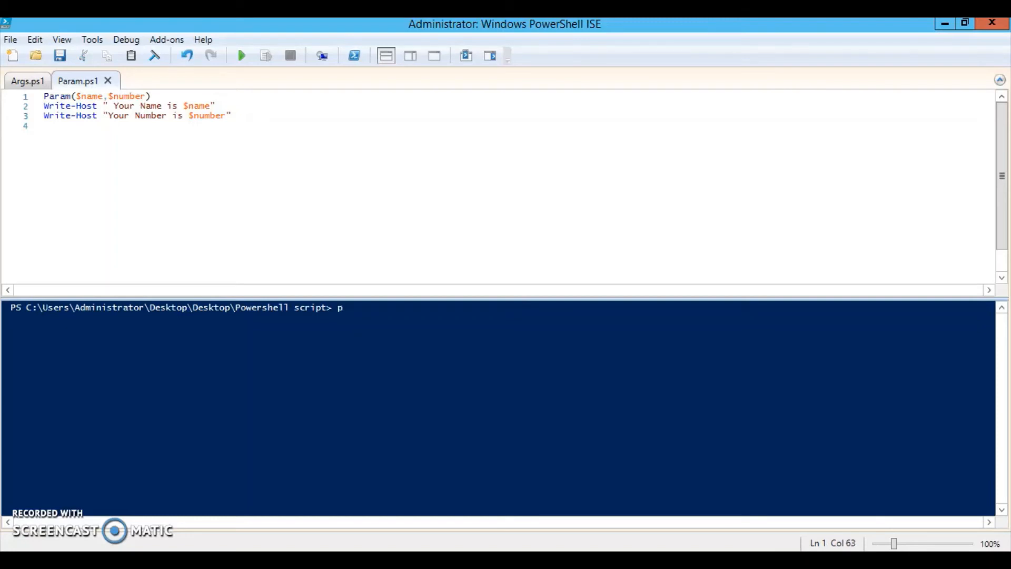
type(".\\Param.ps1")
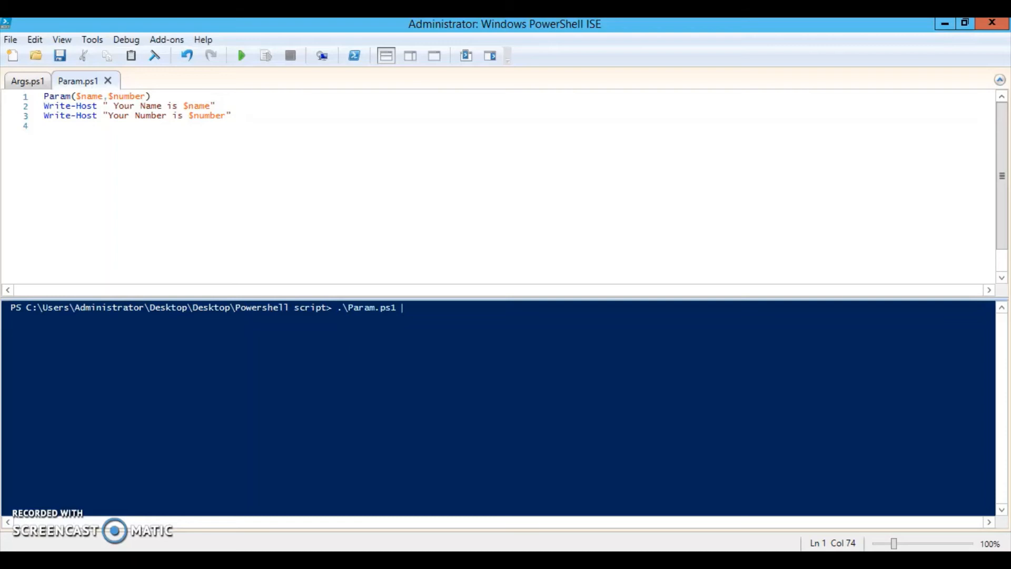
type("\"")
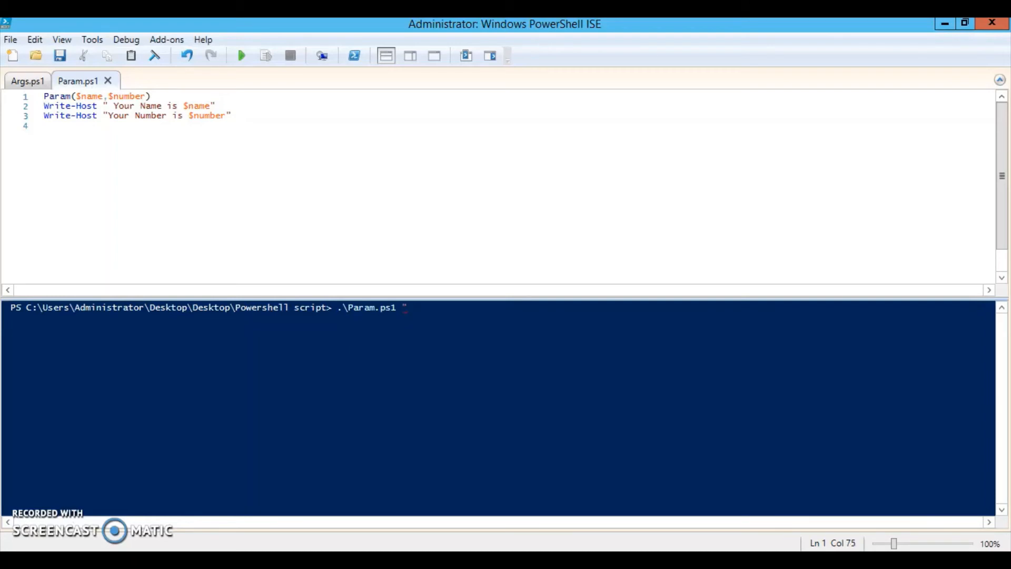
type("A")
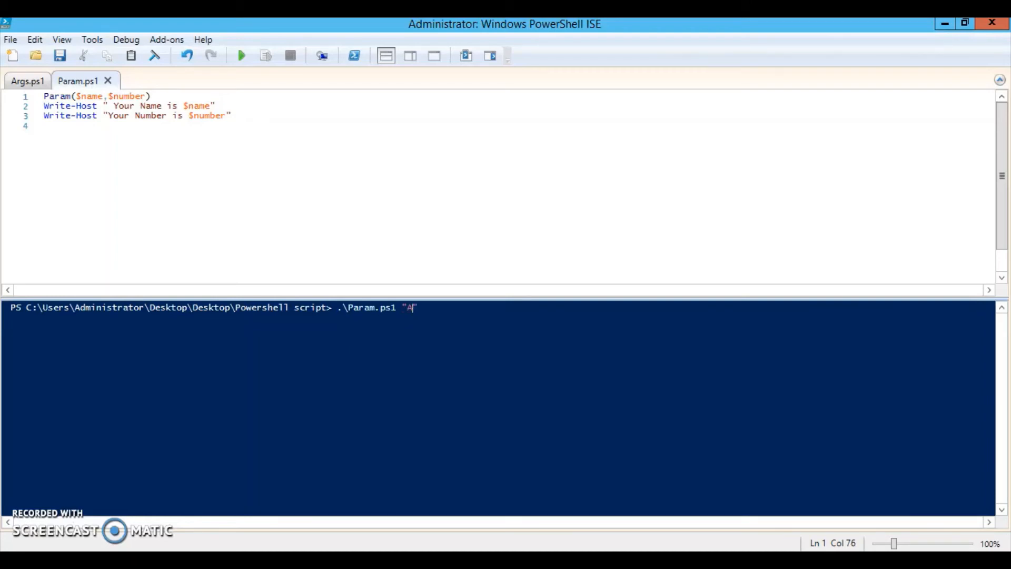
type("ppunny")
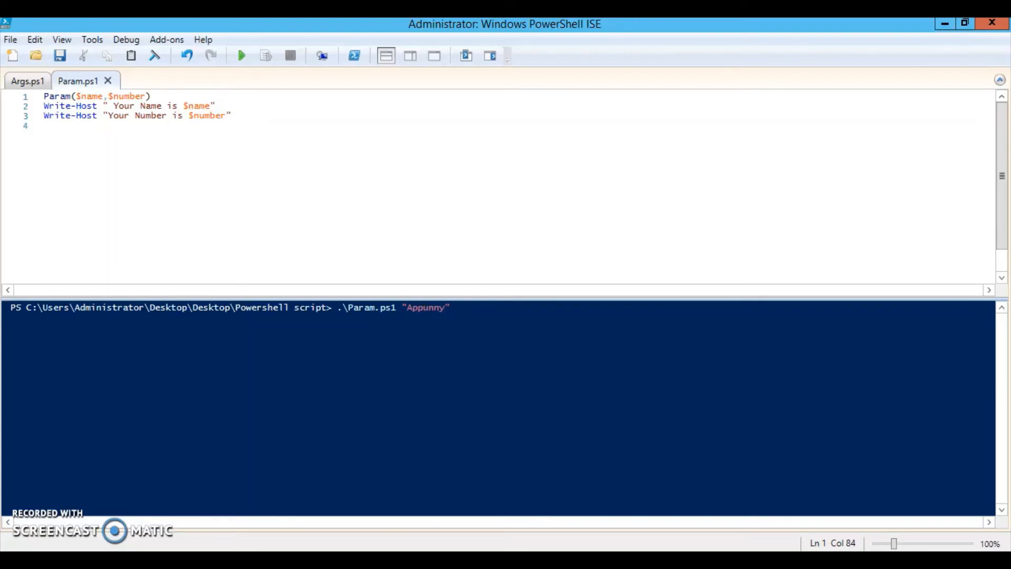
type("\"12")
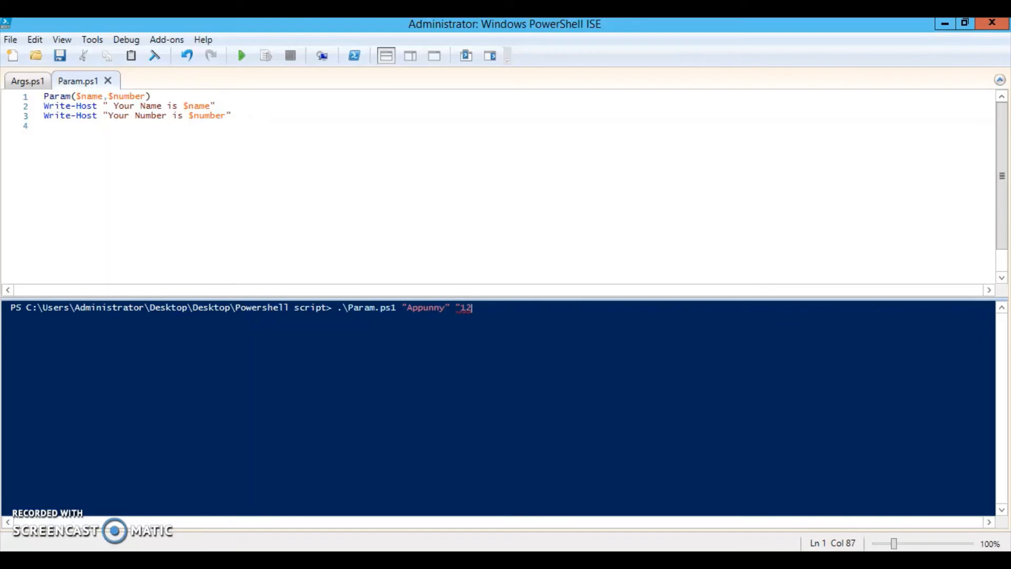
type("34\"")
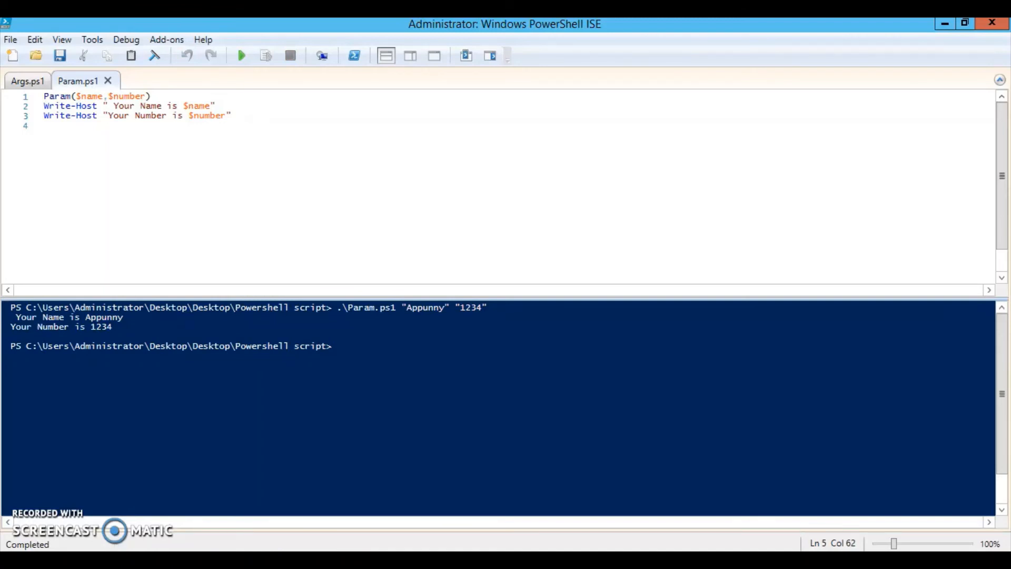
left_click(109, 95)
type("[int")
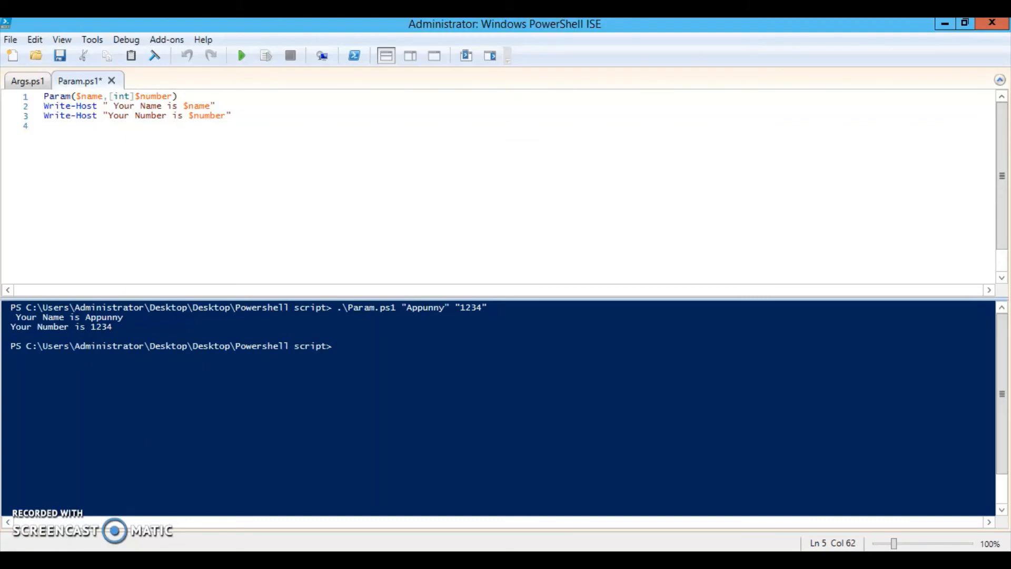
Move into the Powershell script folder and enter .\Param.ps1 "Appunny" 123 unrun.
type(".\\Args.ps1 \"Appunny\" \"123\"")
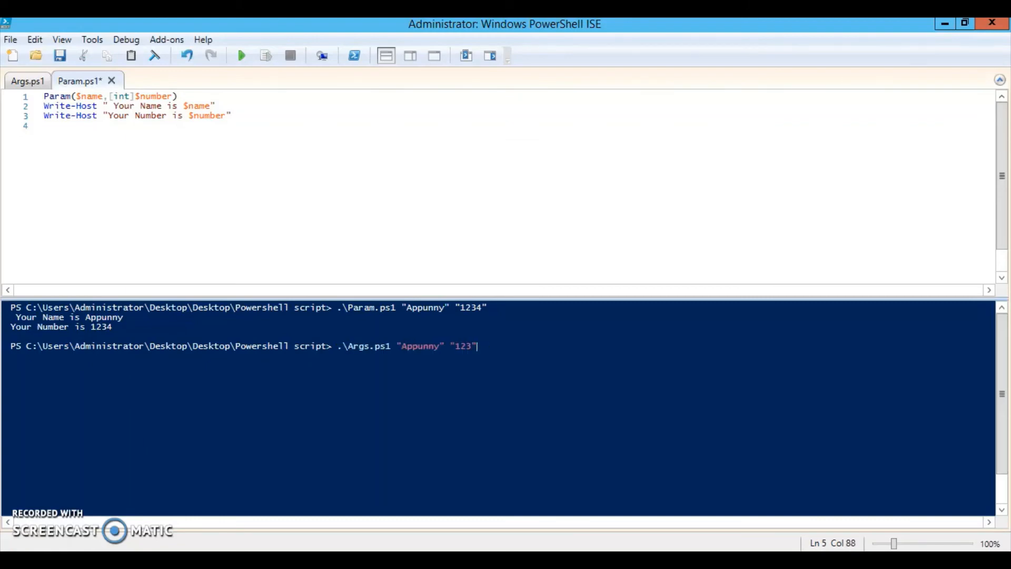
type("cd '.\\Powershell script'")
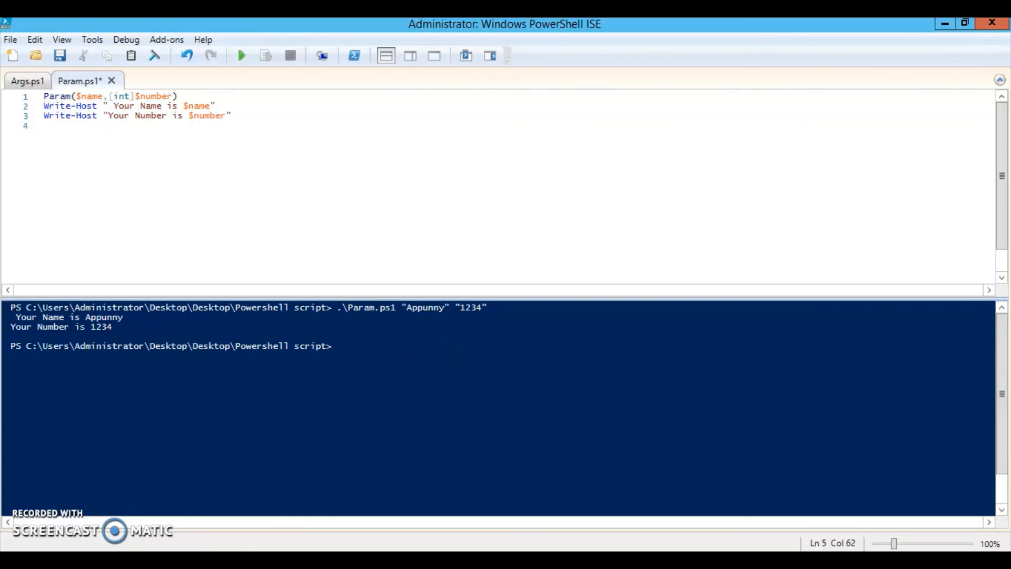
type(".\\Param.ps1")
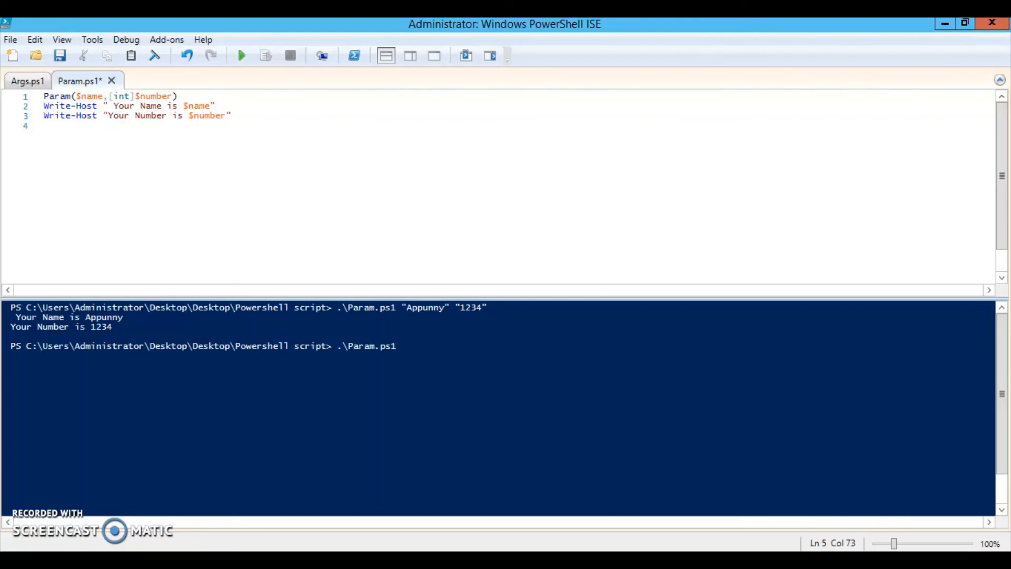
type("\"Ap")
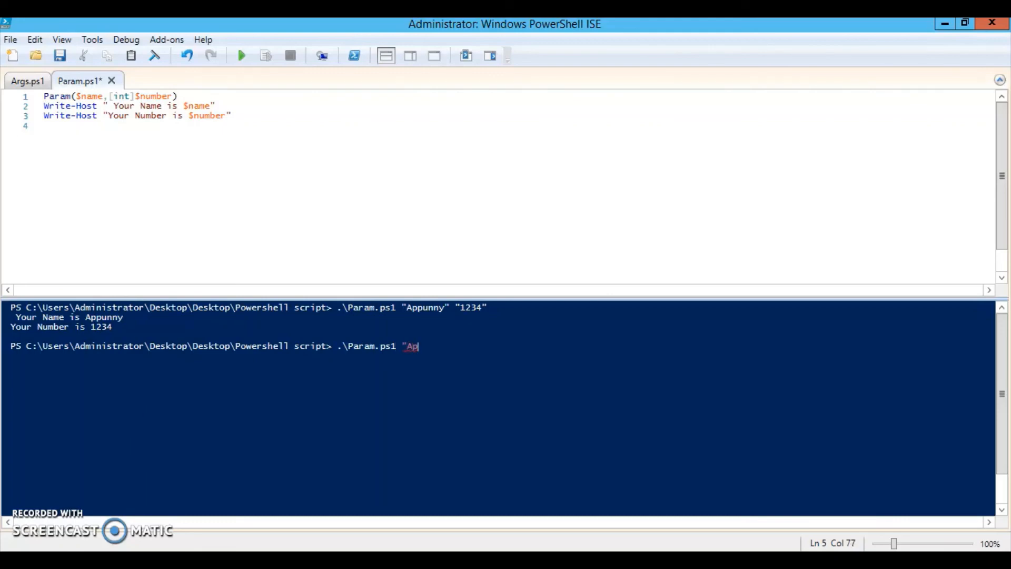
type("punny")
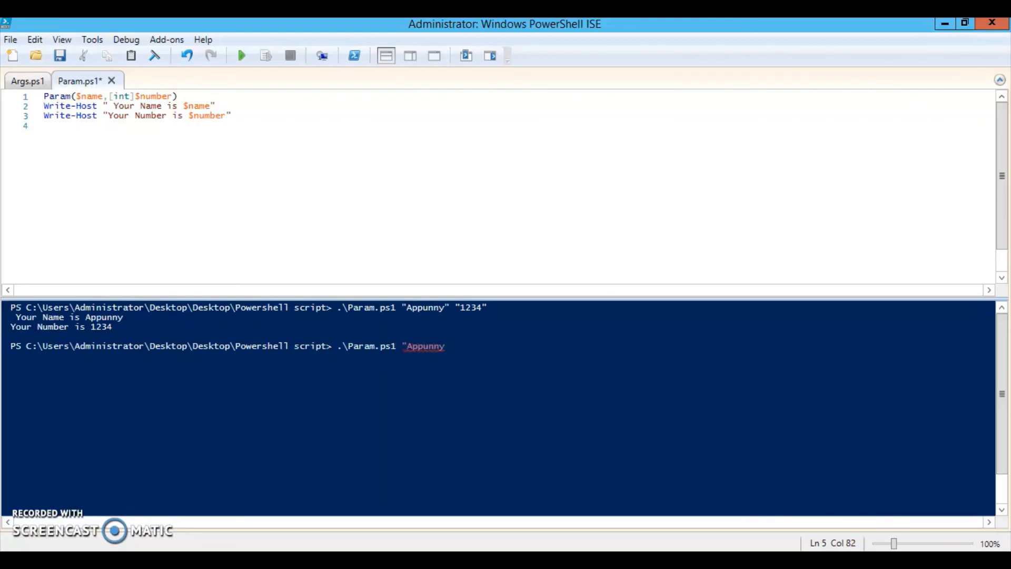
type("123")
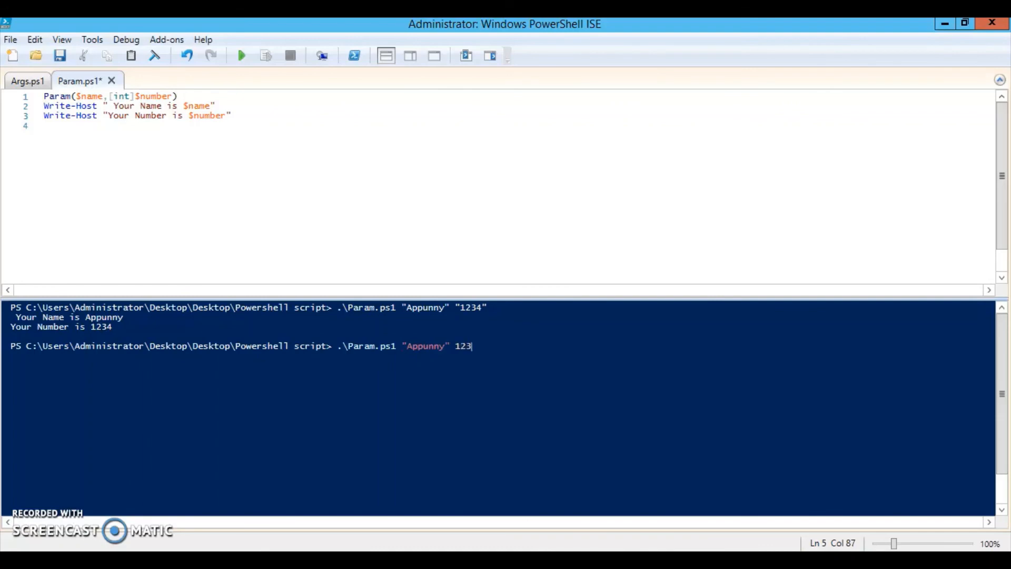